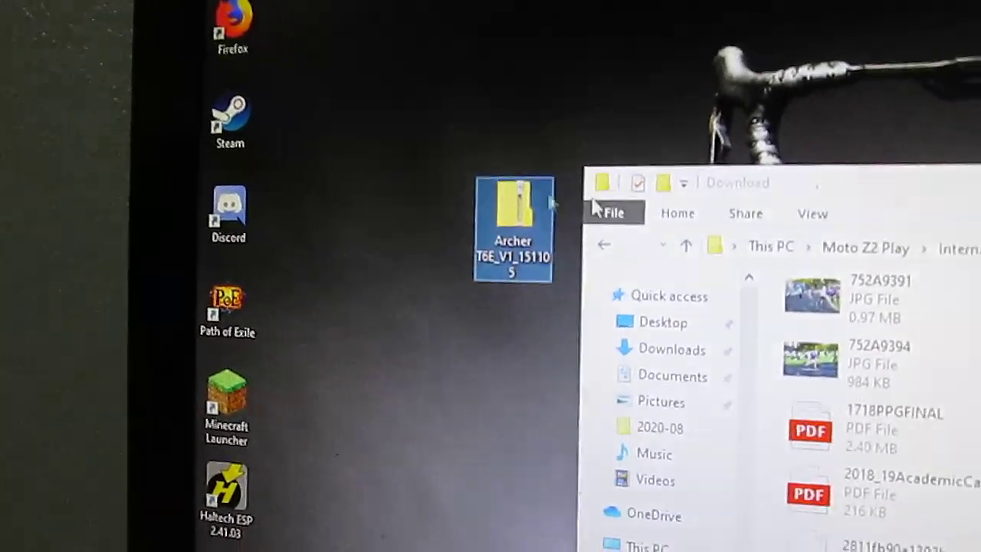
# - Bring up the context menu with Extract All for the zipped Archer T6E folder on the desktop
pyautogui.rightClick(511, 222)
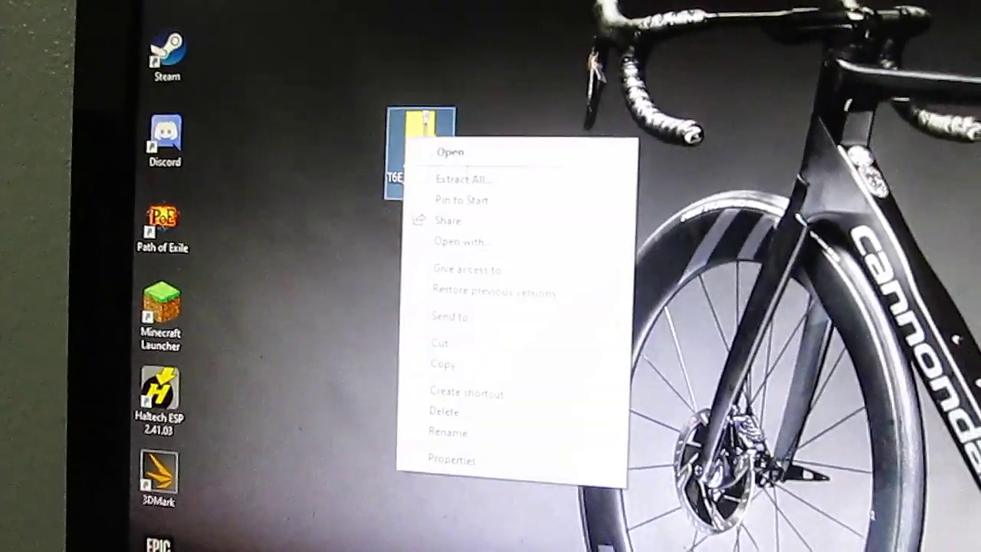